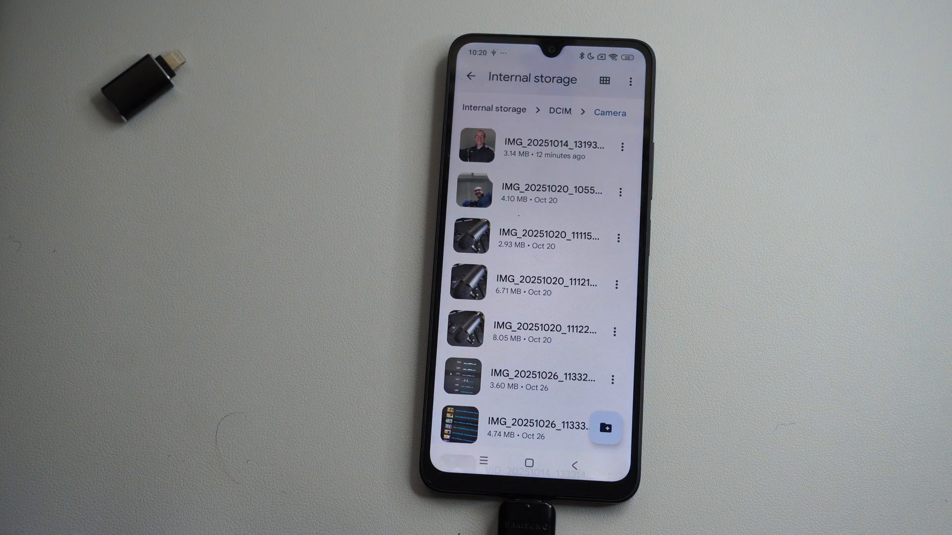
Step: Go back out of the Camera folder to the Browse overview showing internal storage and the USB drive
click(472, 80)
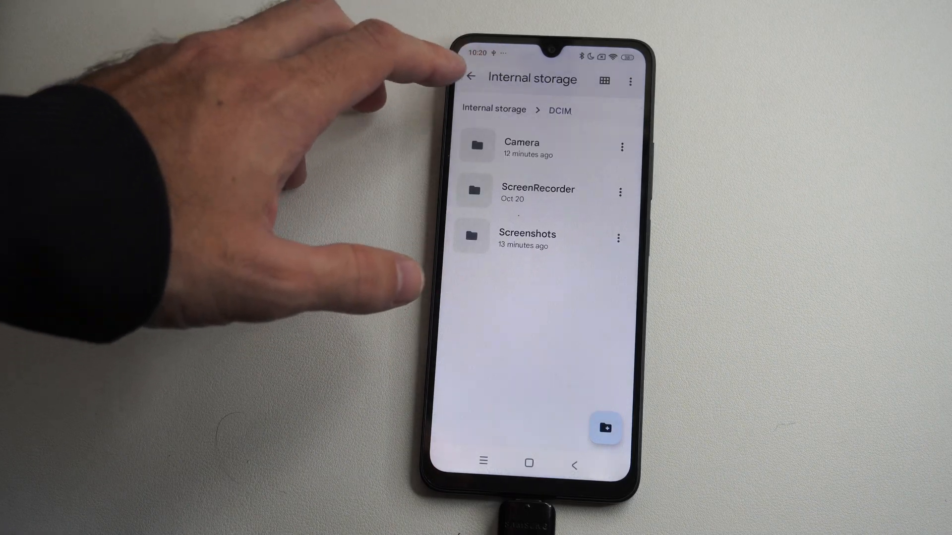
click(472, 79)
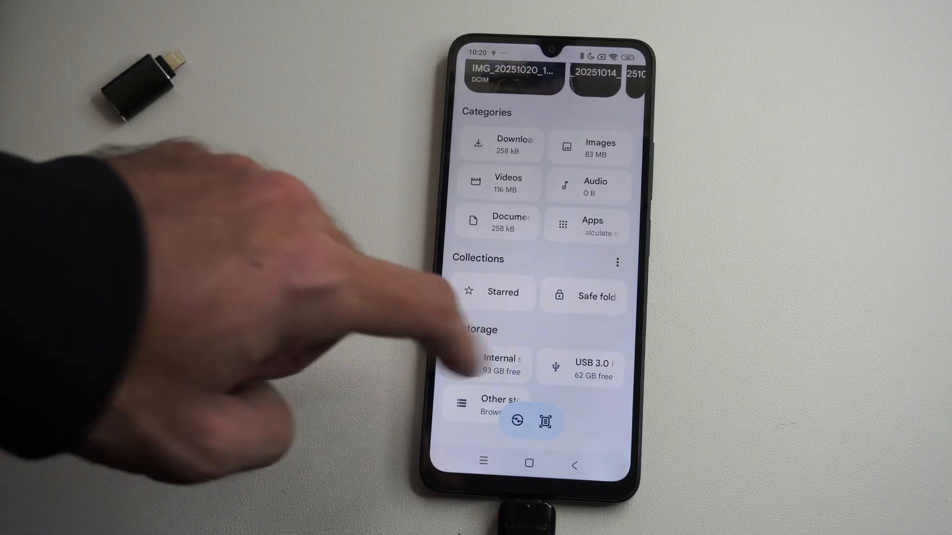
Step: Enter the phone's internal storage on the way to DCIM's Camera folder
click(496, 364)
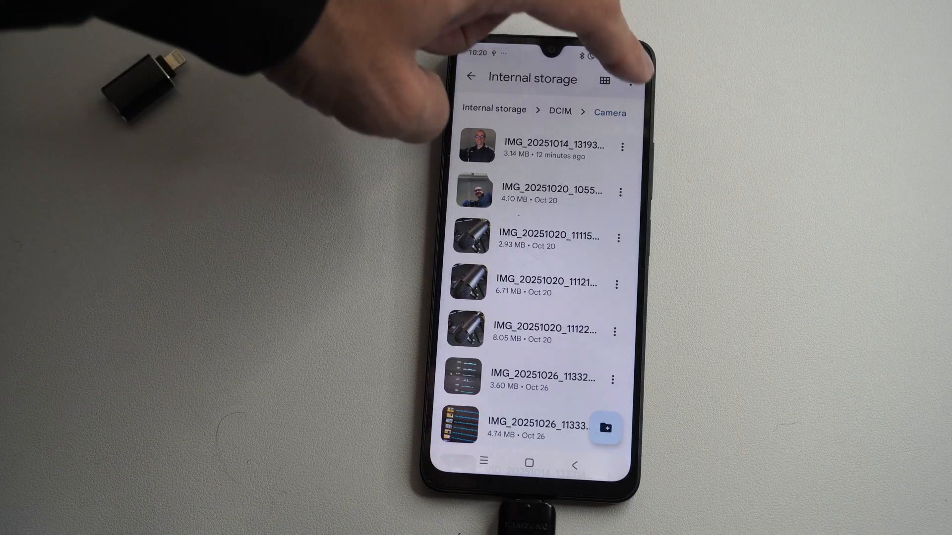
Step: Select all 8 Camera items via the three-dot menu and bring up actions for them
click(633, 79)
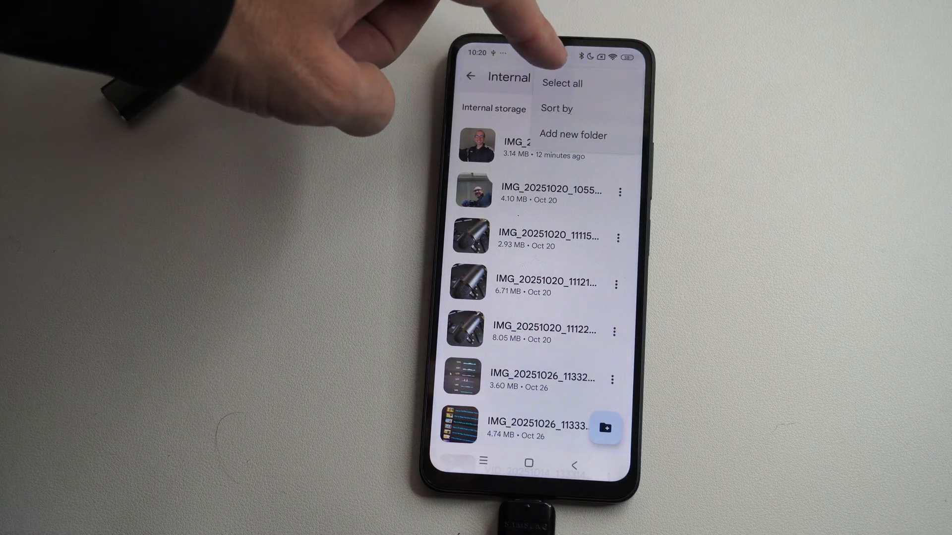
click(561, 83)
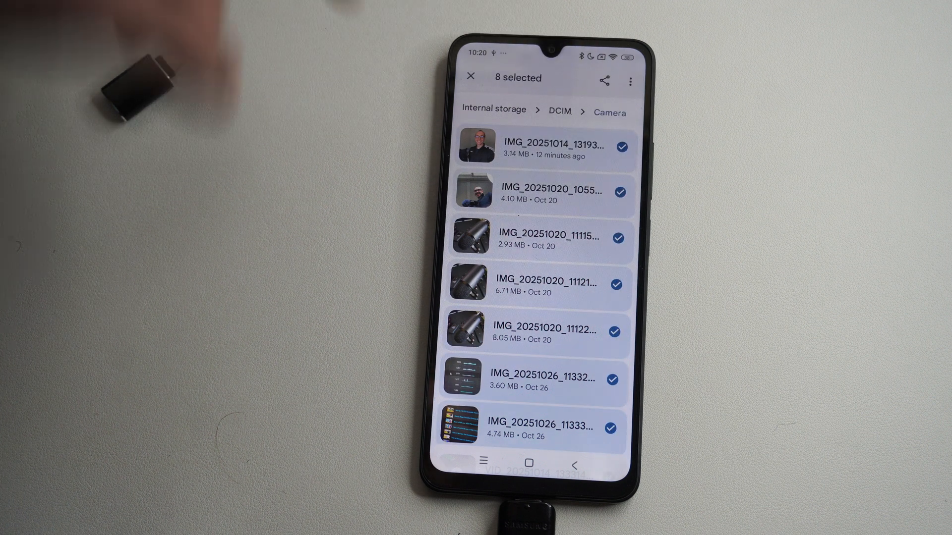
scroll(down, 3)
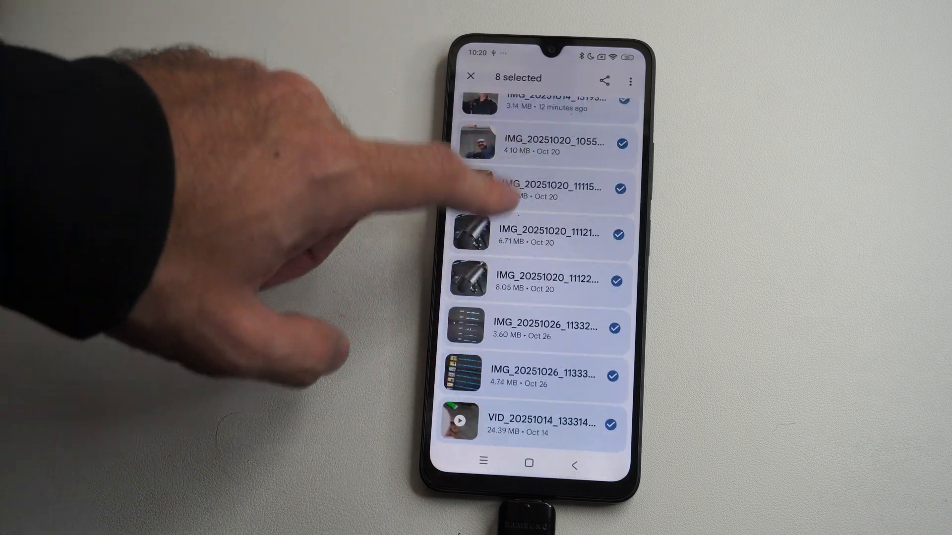
click(630, 80)
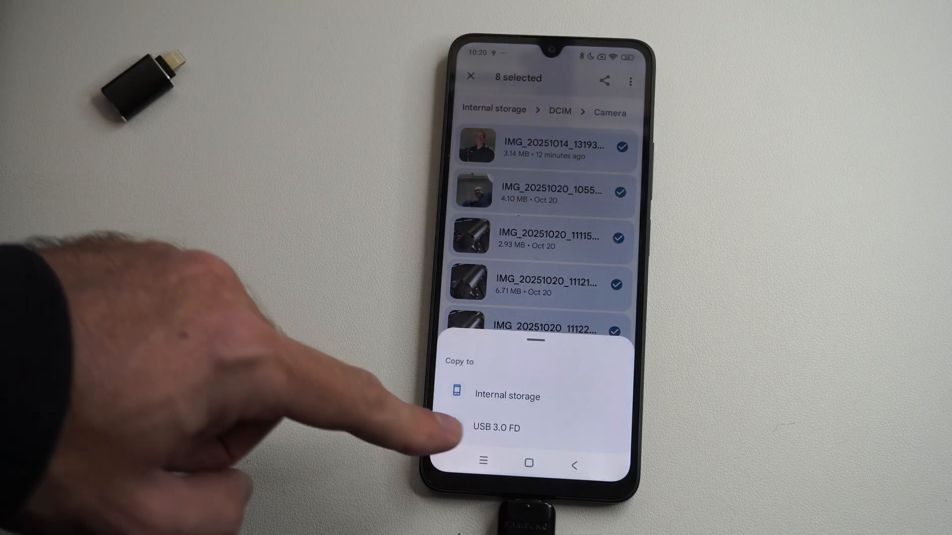
Step: Choose USB 3.0 FD as destination, enter its DCIM folder and start copying the eight files there
click(494, 428)
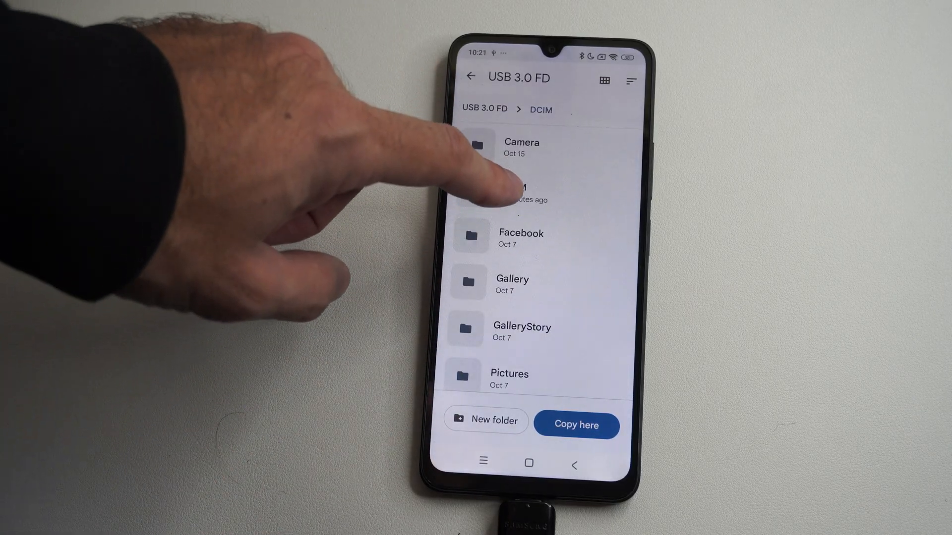
click(519, 189)
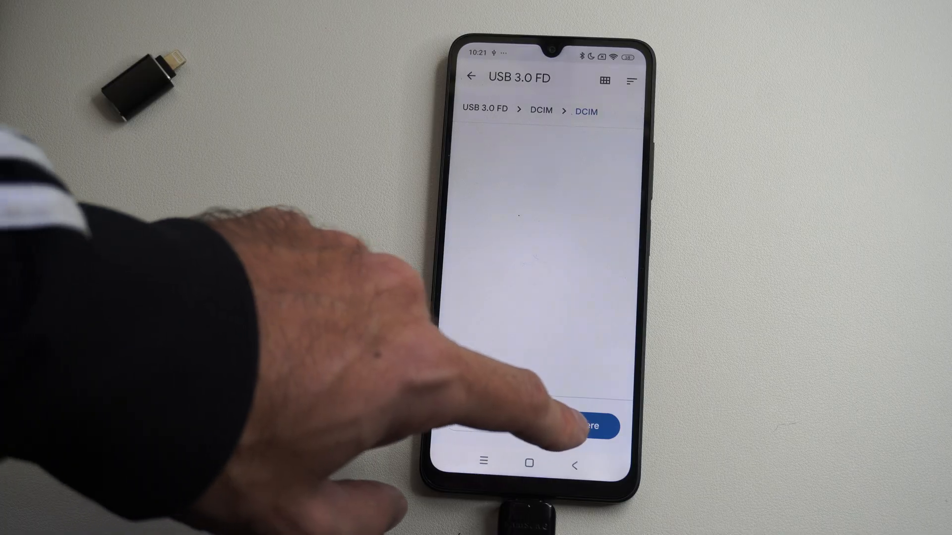
click(594, 427)
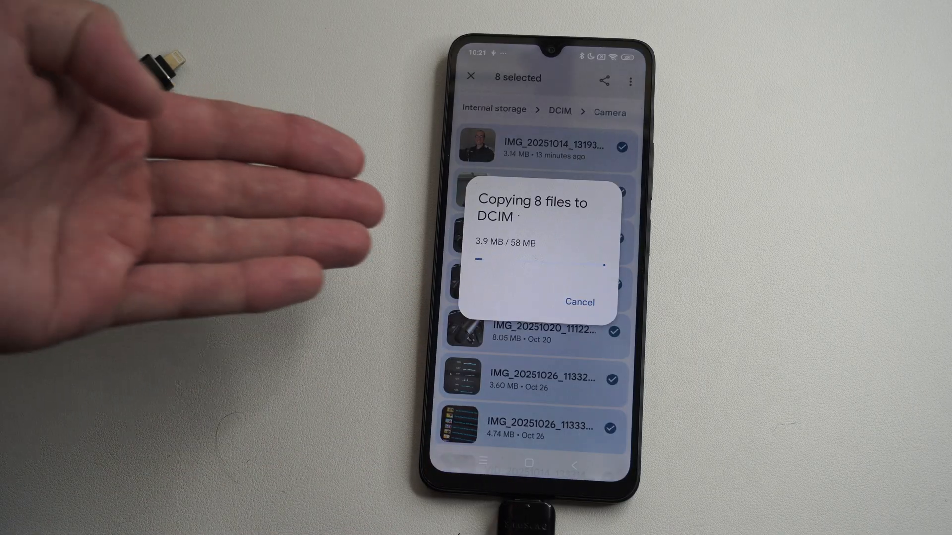